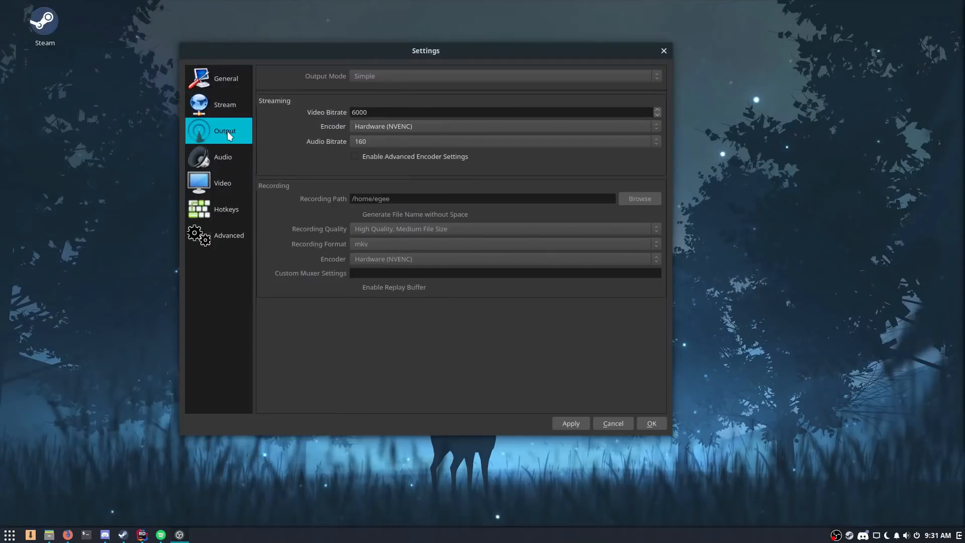
pyautogui.moveTo(218, 106)
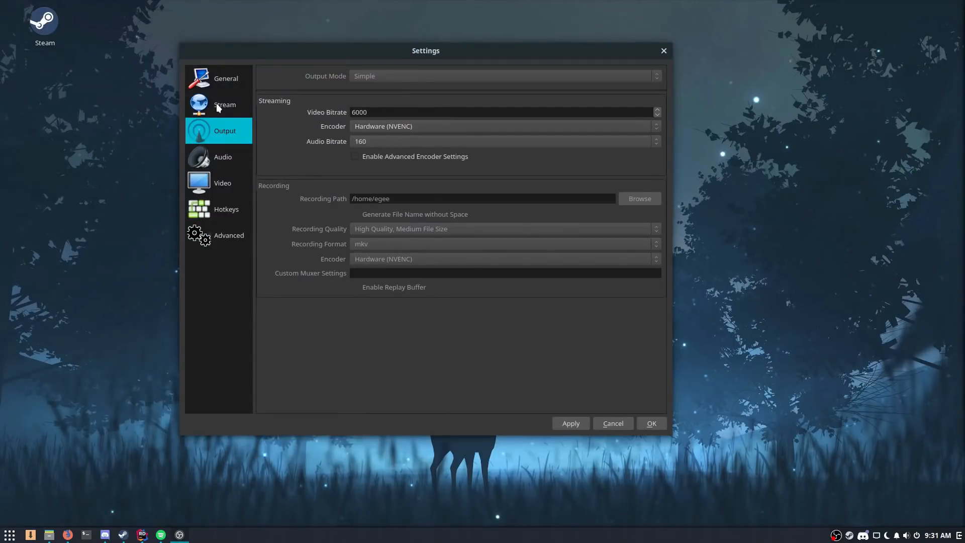
# Step: Confirm Twitch streaming uses the US West: Portland, Oregon server
pyautogui.click(226, 79)
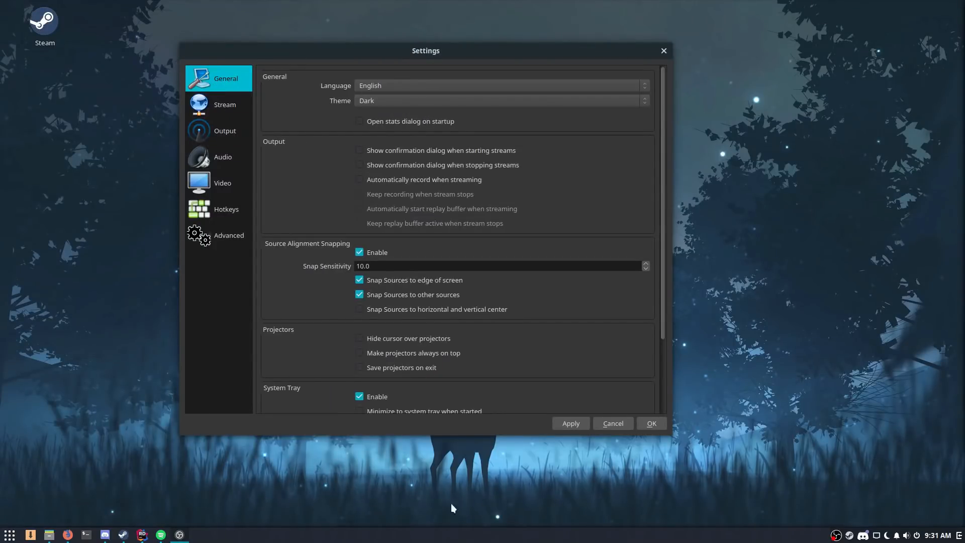
pyautogui.moveTo(306, 221)
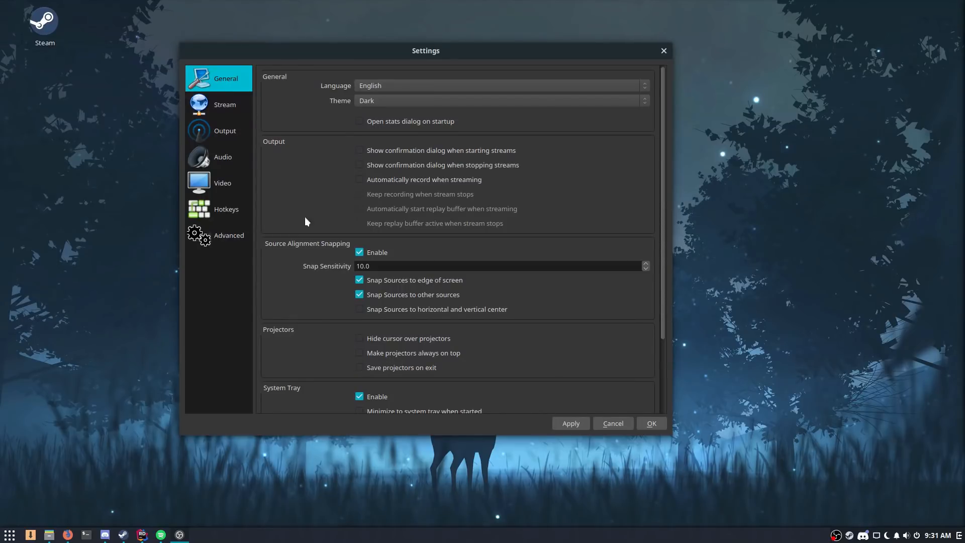
pyautogui.click(225, 104)
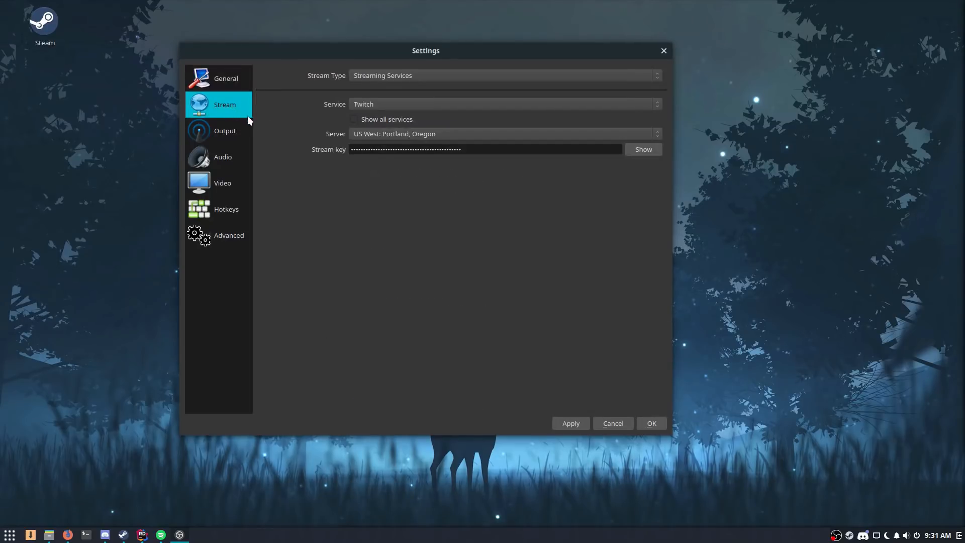
pyautogui.moveTo(661, 137)
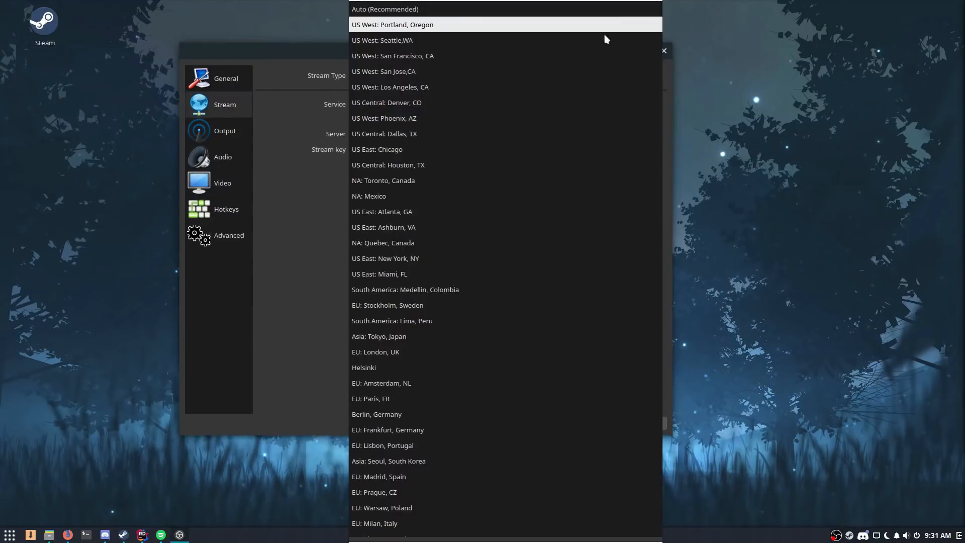
pyautogui.moveTo(499, 185)
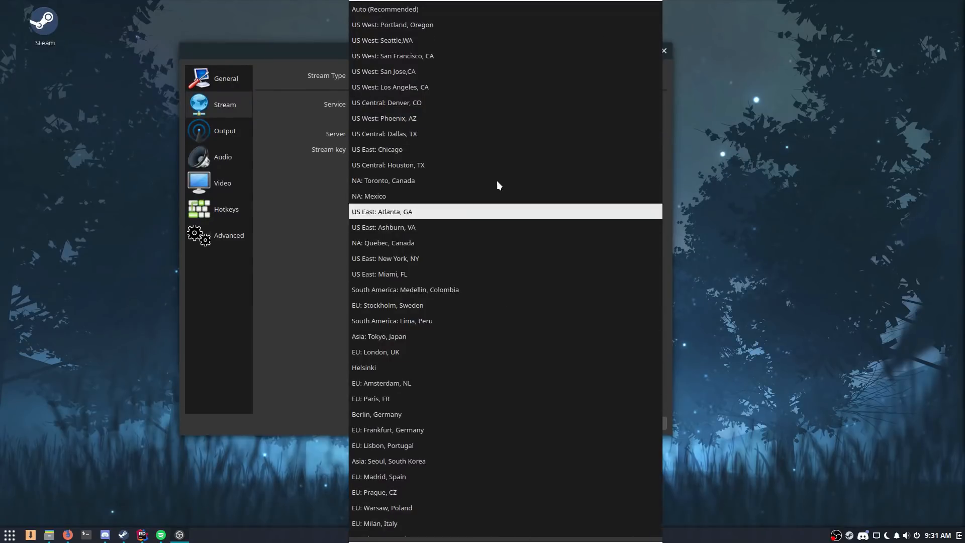
pyautogui.moveTo(451, 61)
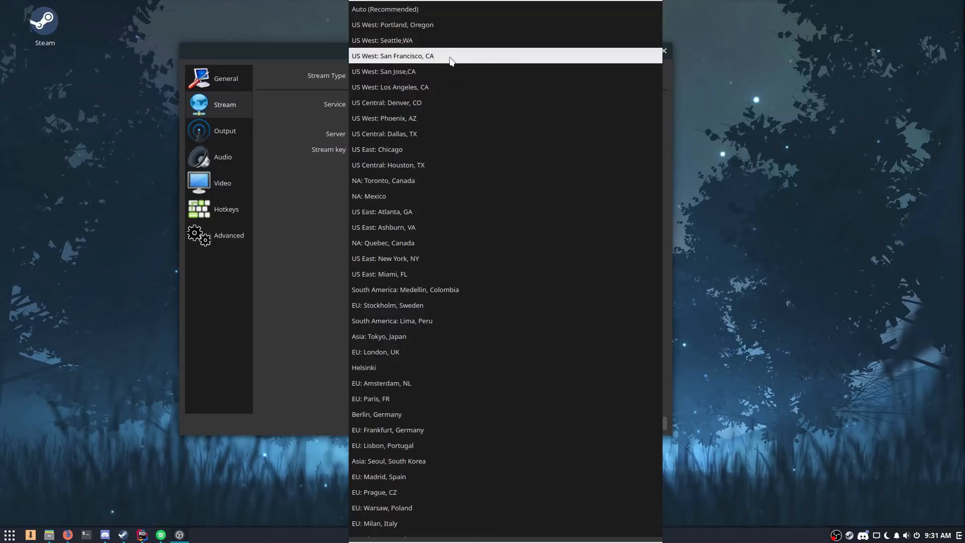
pyautogui.moveTo(582, 40)
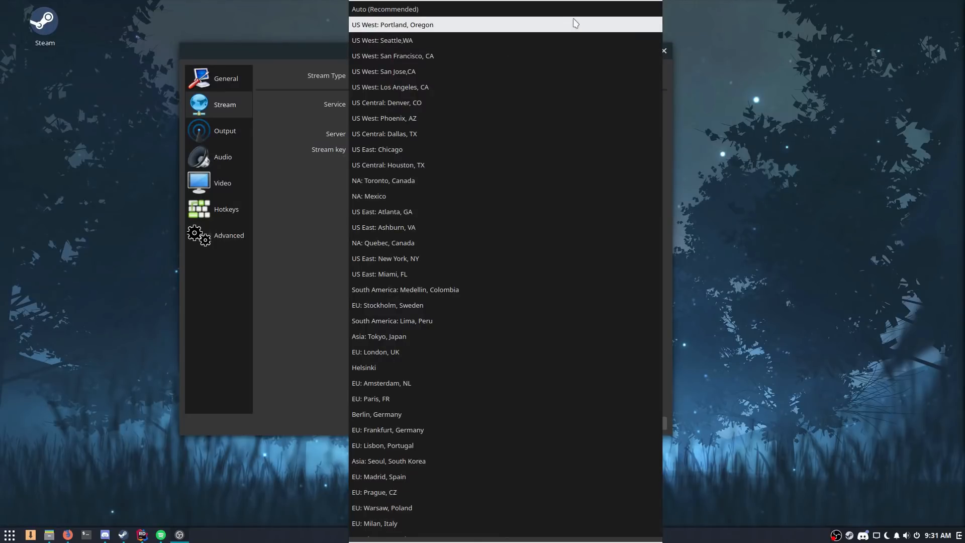
pyautogui.click(398, 24)
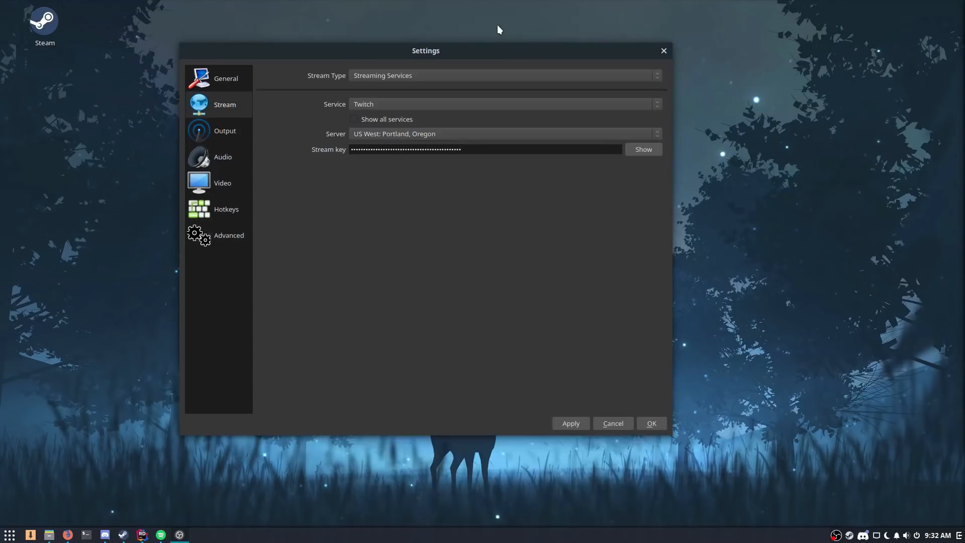
pyautogui.moveTo(493, 34)
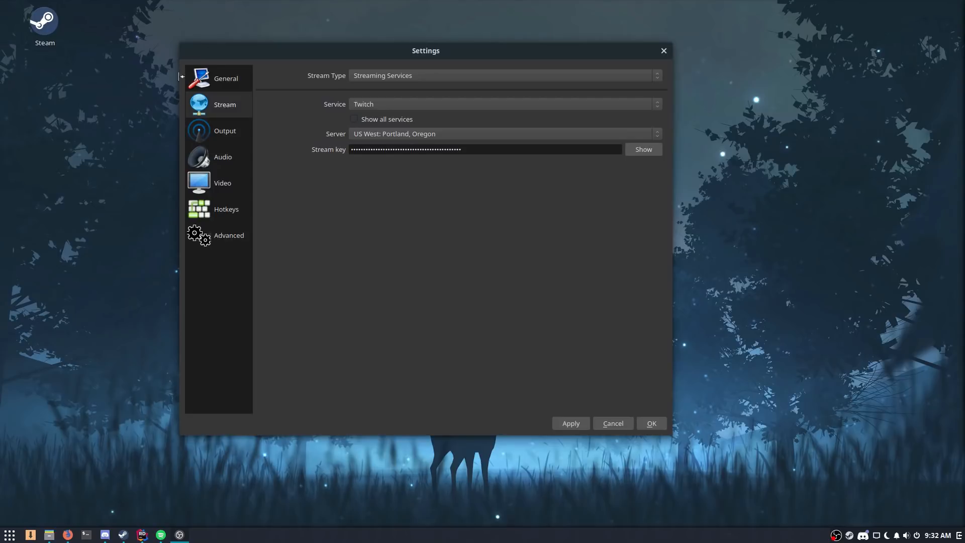
# Step: Review Output settings: 6000 video bitrate with the Hardware (NVENC) encoder
pyautogui.click(224, 131)
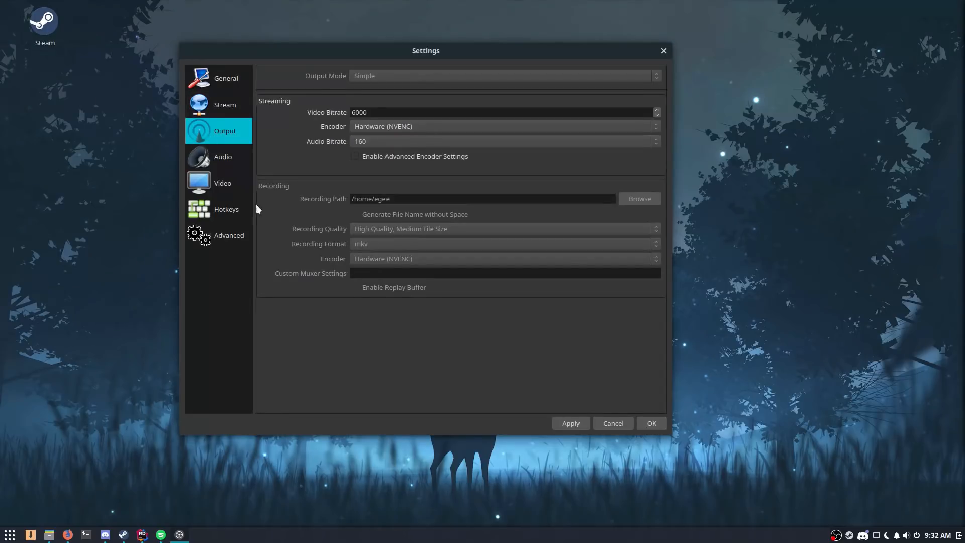
pyautogui.tripleClick(359, 112)
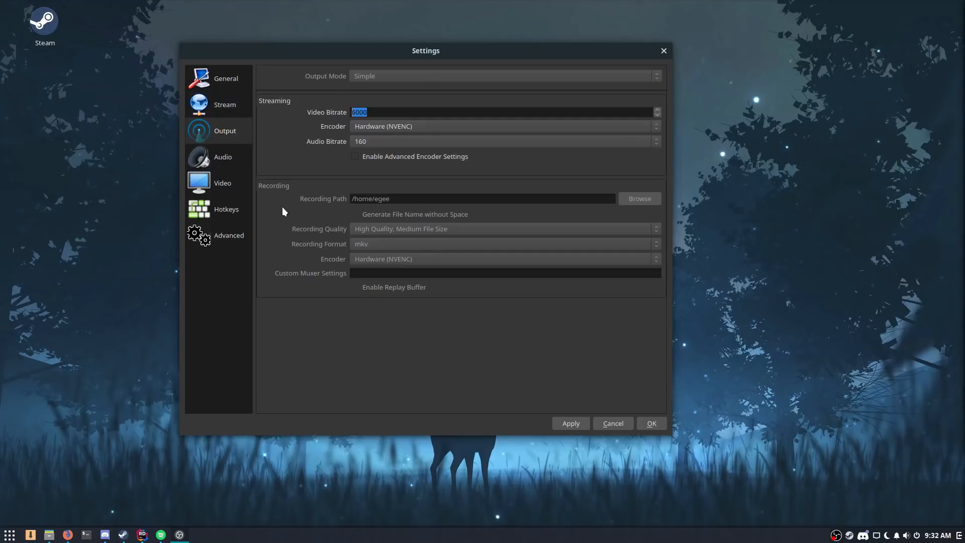
pyautogui.moveTo(278, 149)
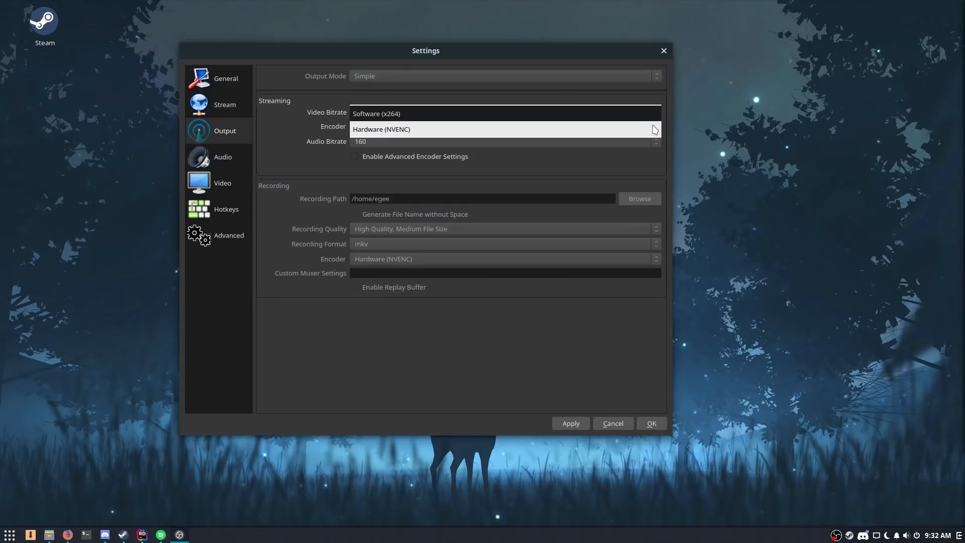
pyautogui.moveTo(658, 134)
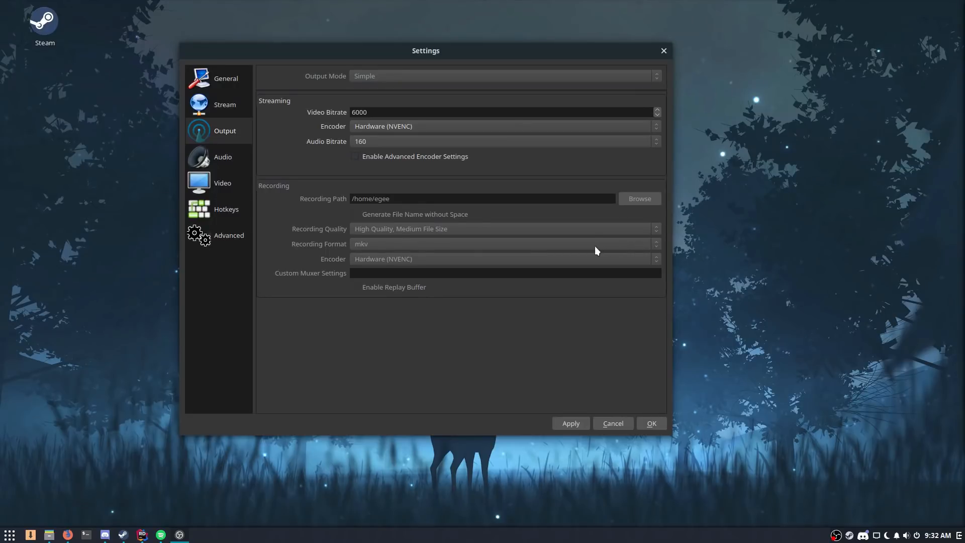
pyautogui.moveTo(519, 278)
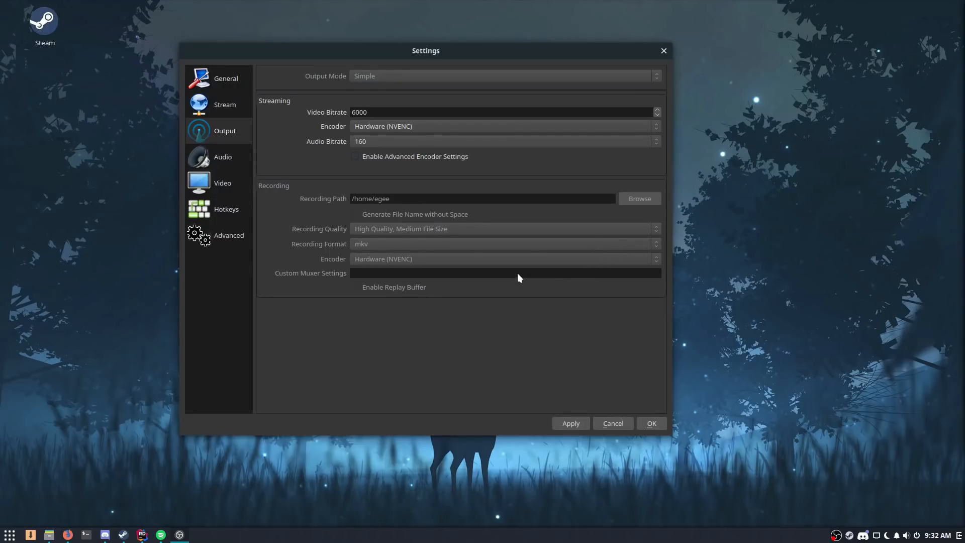
pyautogui.moveTo(351, 294)
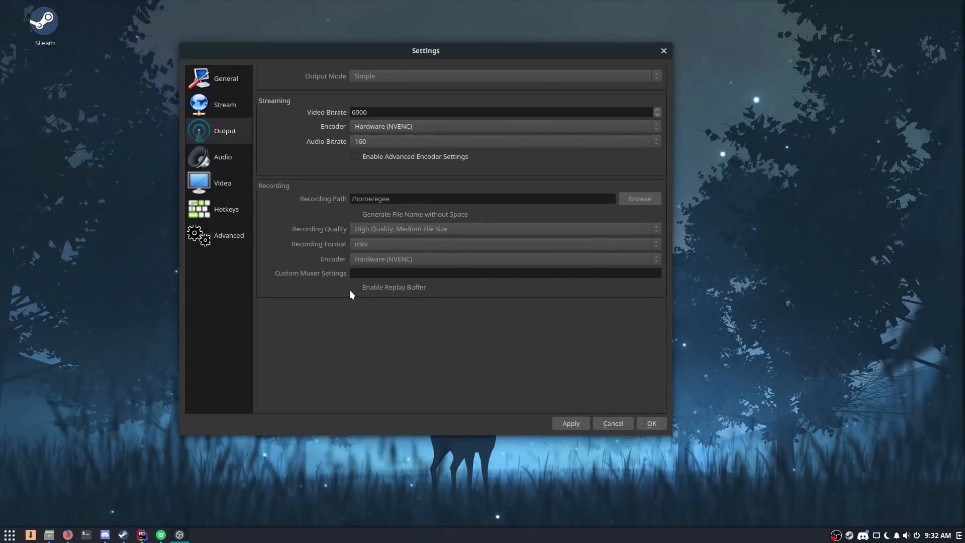
pyautogui.moveTo(364, 253)
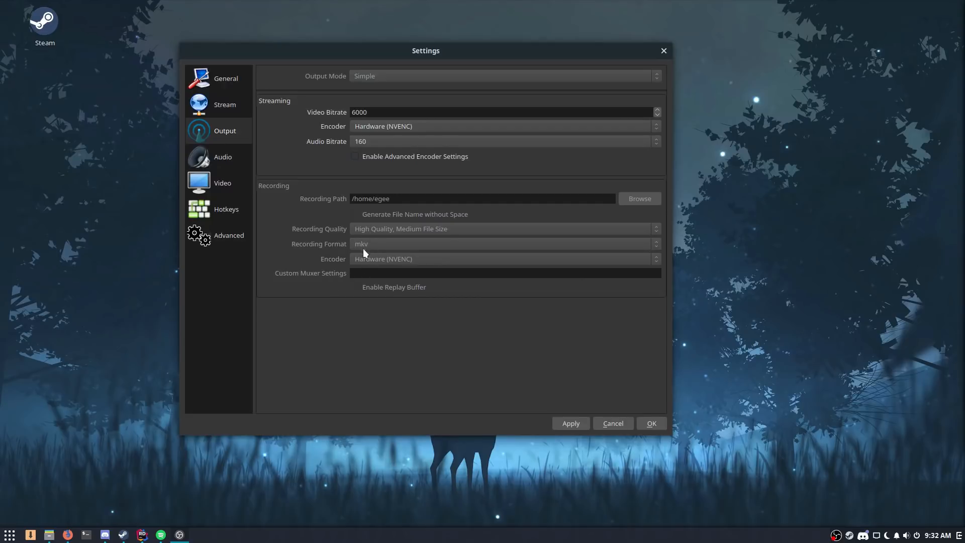
# Step: Review Video settings: 1920x1080 base and output resolution at 30 FPS
pyautogui.click(223, 183)
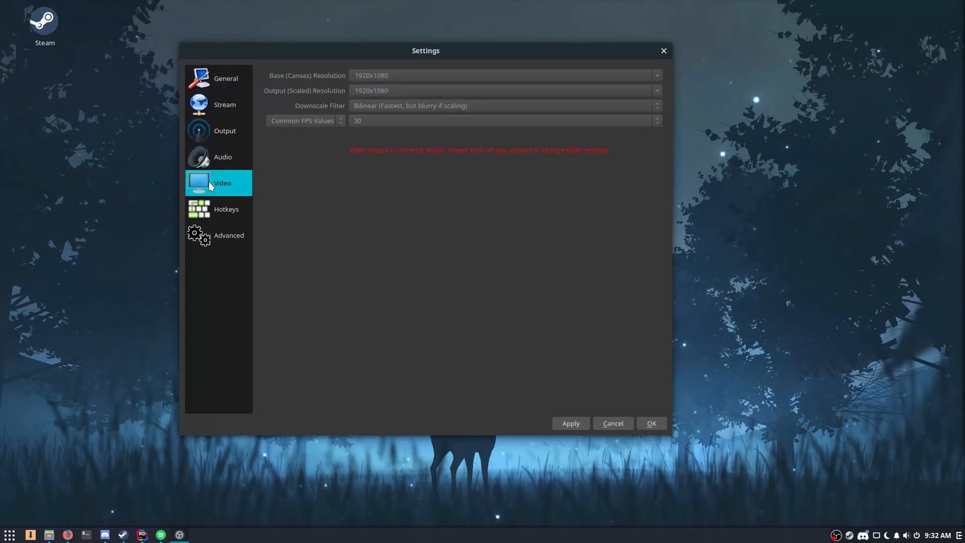
pyautogui.moveTo(277, 206)
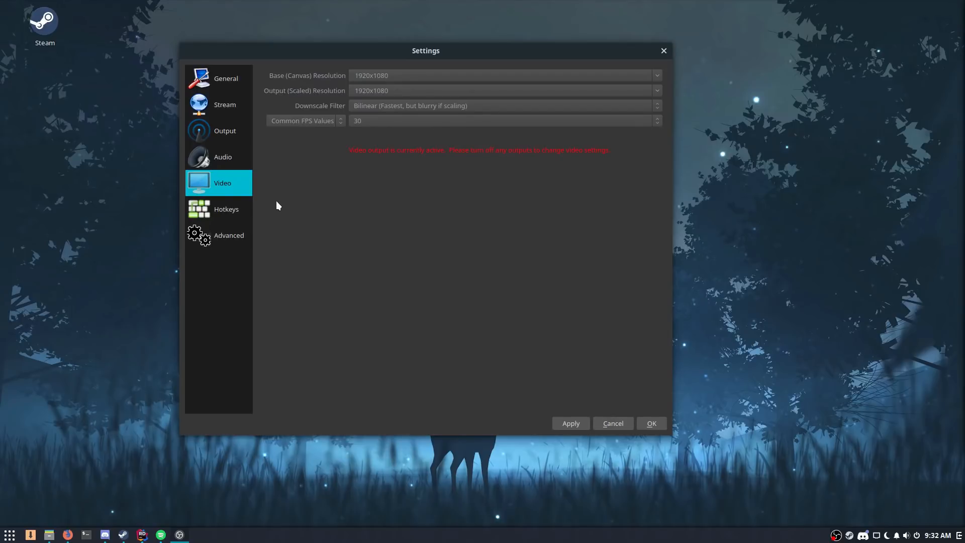
pyautogui.moveTo(634, 156)
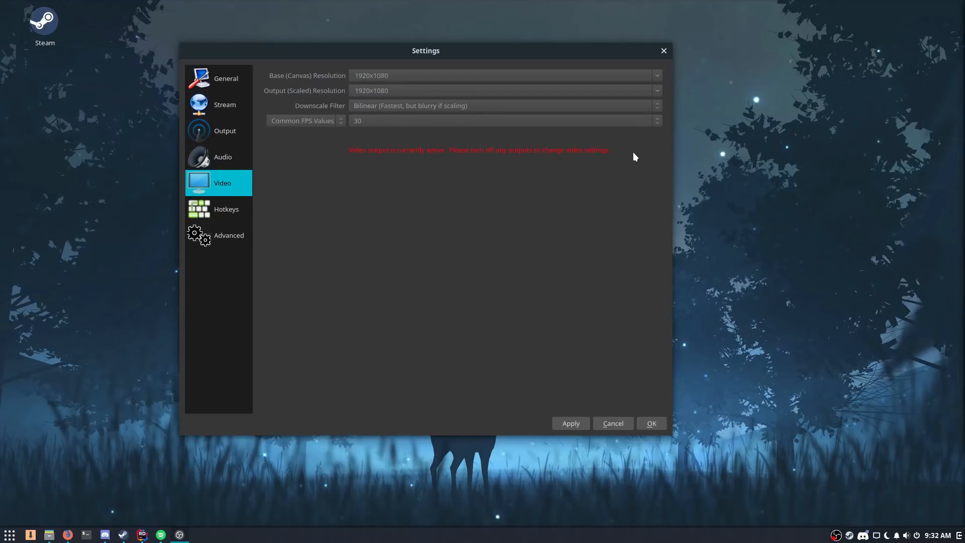
pyautogui.moveTo(412, 123)
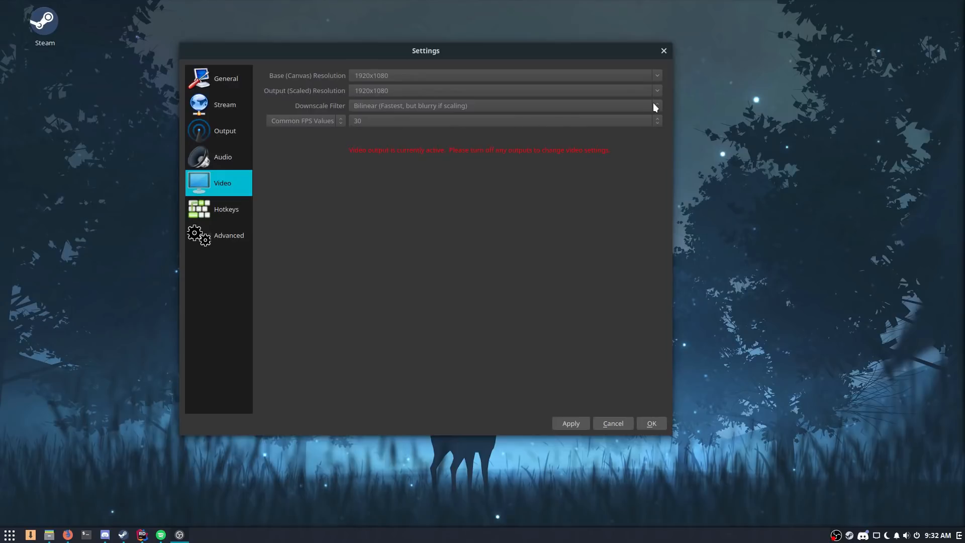
pyautogui.moveTo(367, 116)
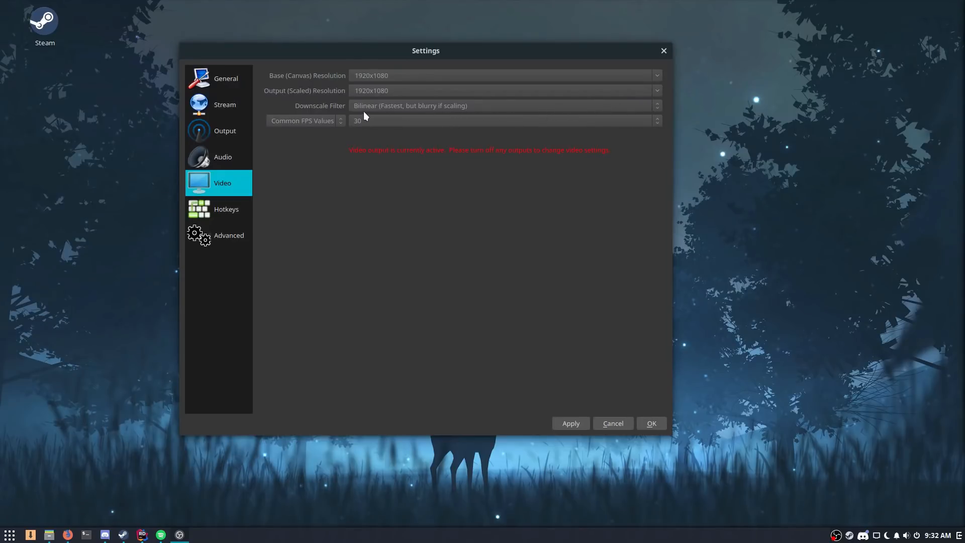
pyautogui.moveTo(481, 139)
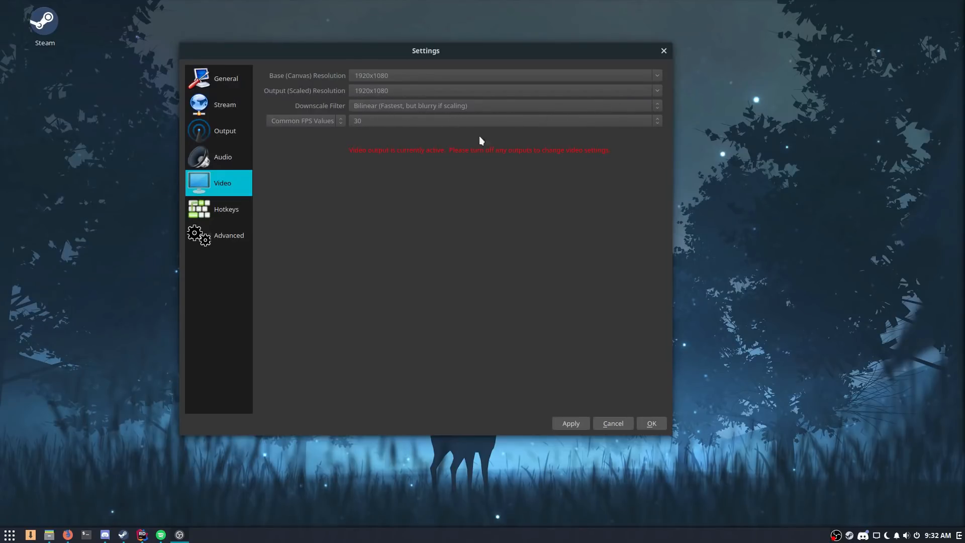
pyautogui.moveTo(651, 162)
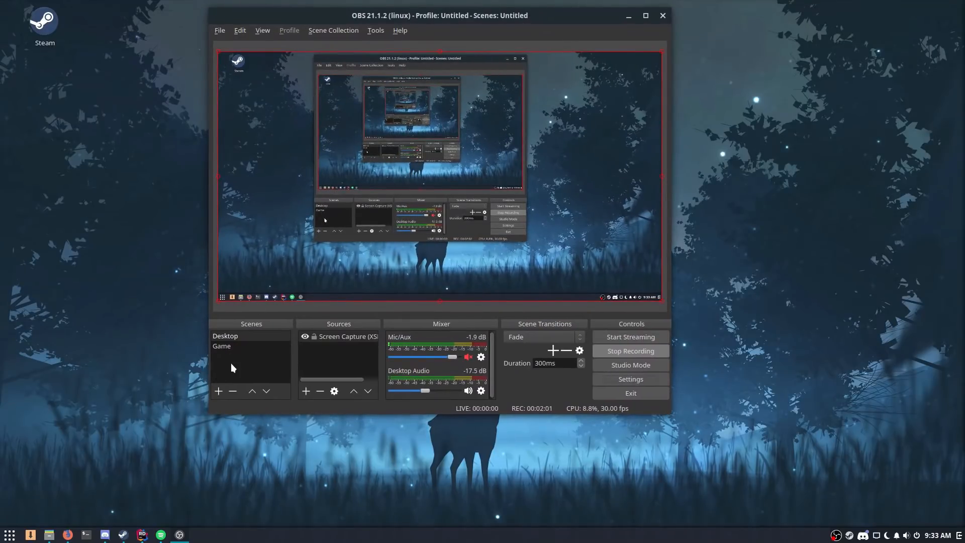
pyautogui.moveTo(671, 262)
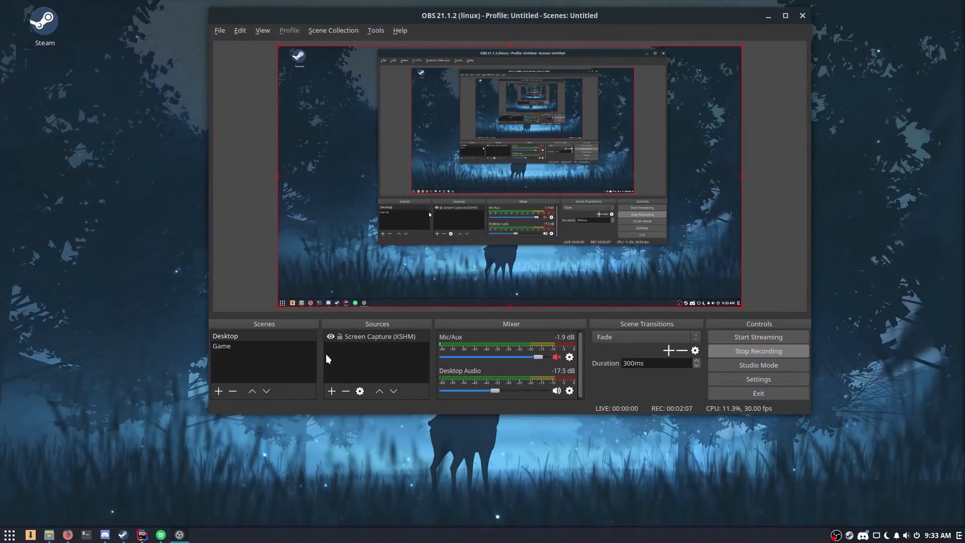
pyautogui.click(331, 391)
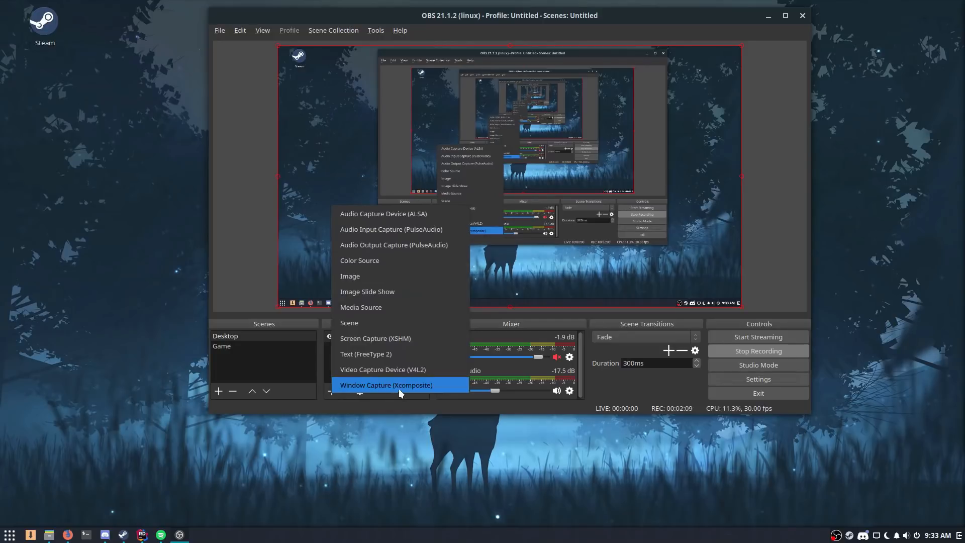
pyautogui.moveTo(376, 376)
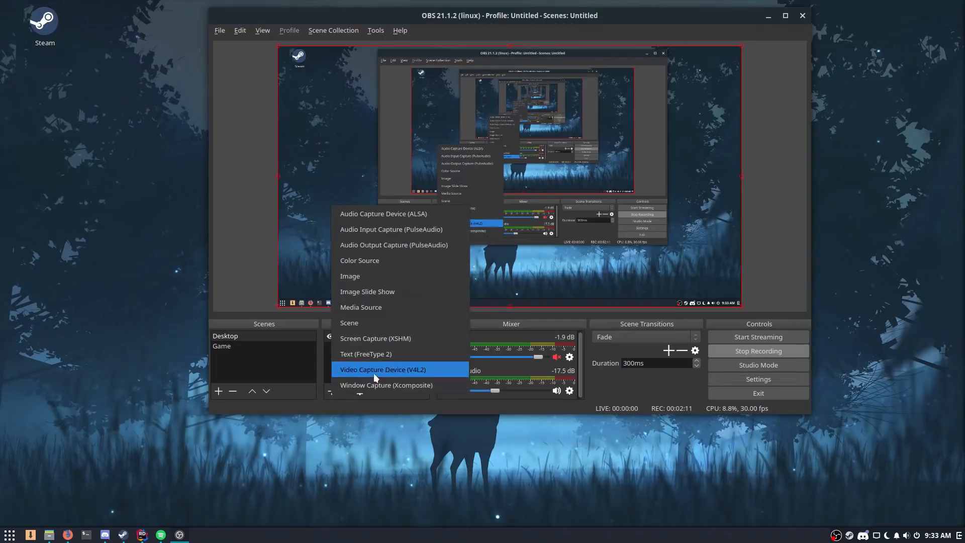
pyautogui.moveTo(362, 345)
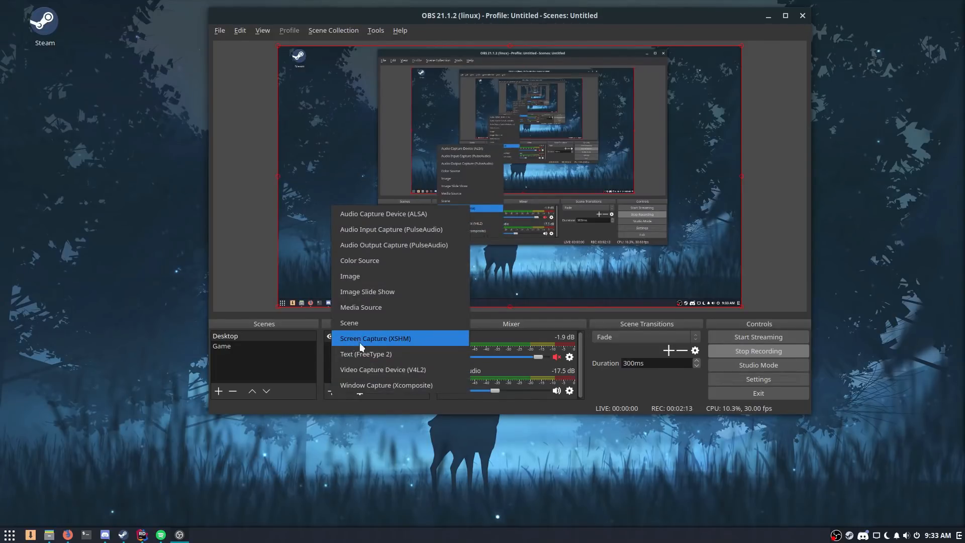
pyautogui.click(375, 338)
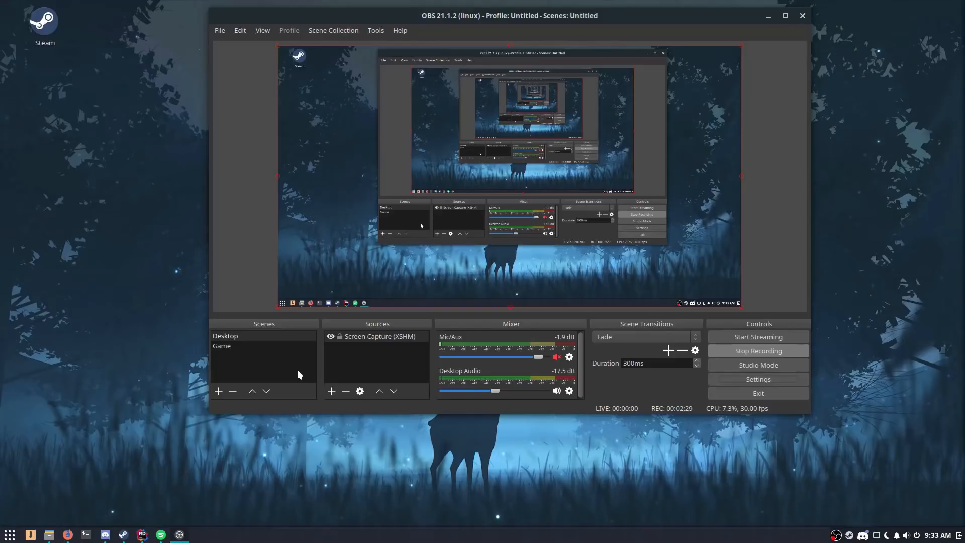
pyautogui.click(235, 336)
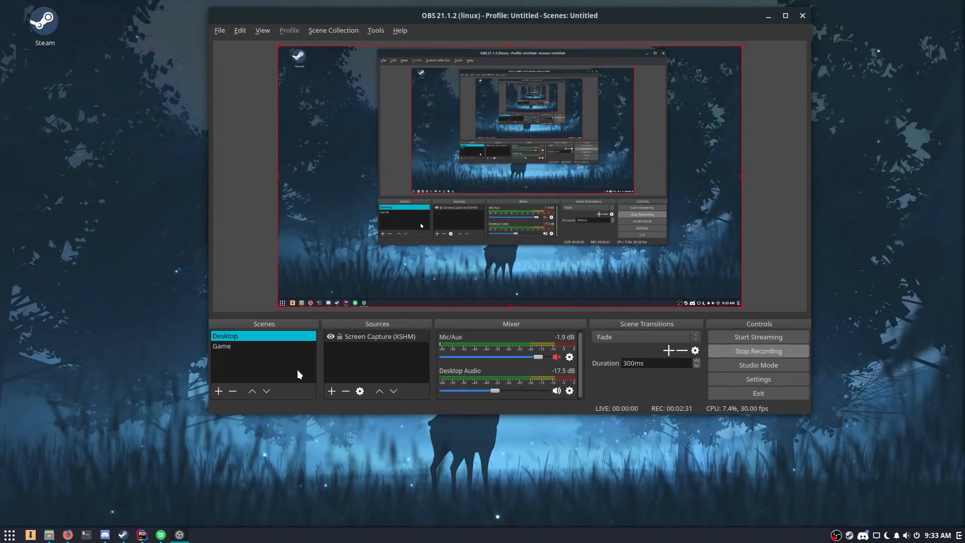
pyautogui.moveTo(279, 389)
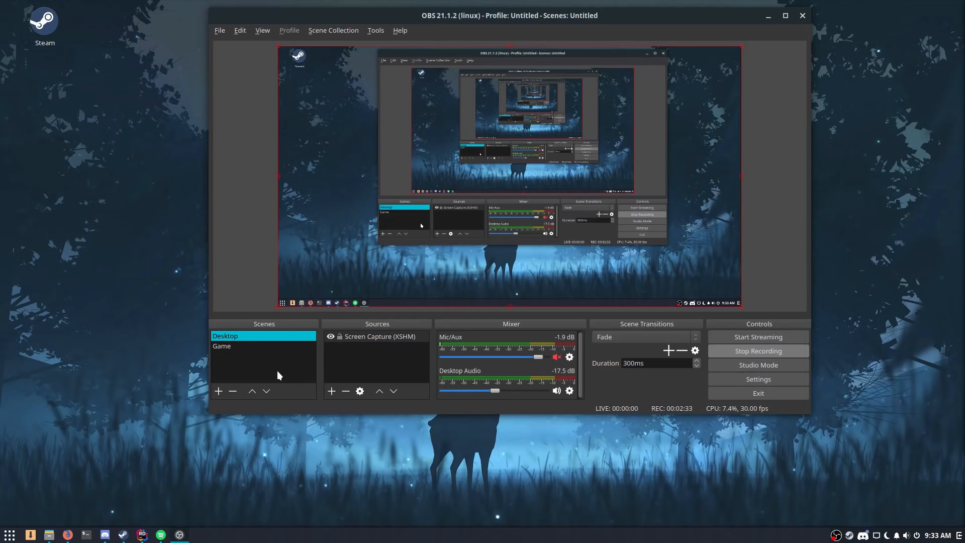
pyautogui.moveTo(277, 375)
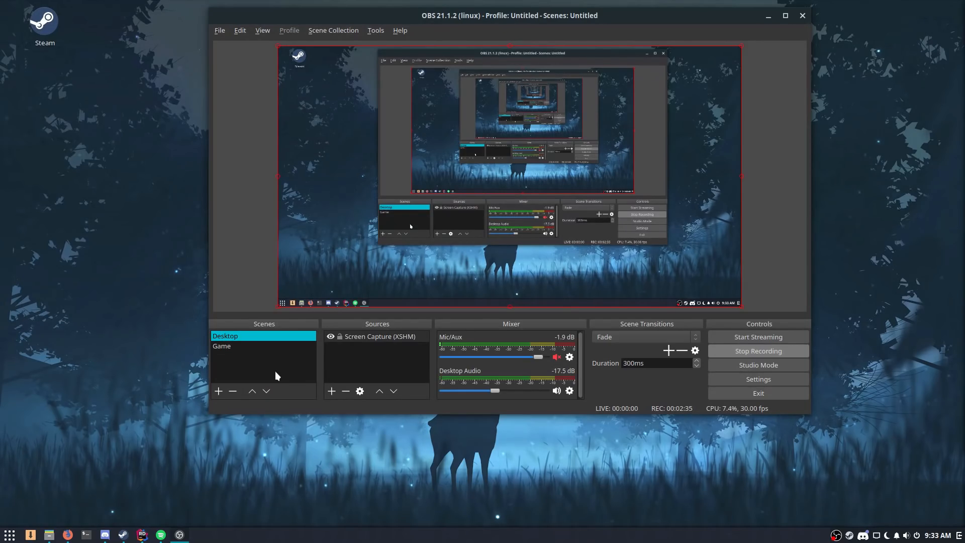